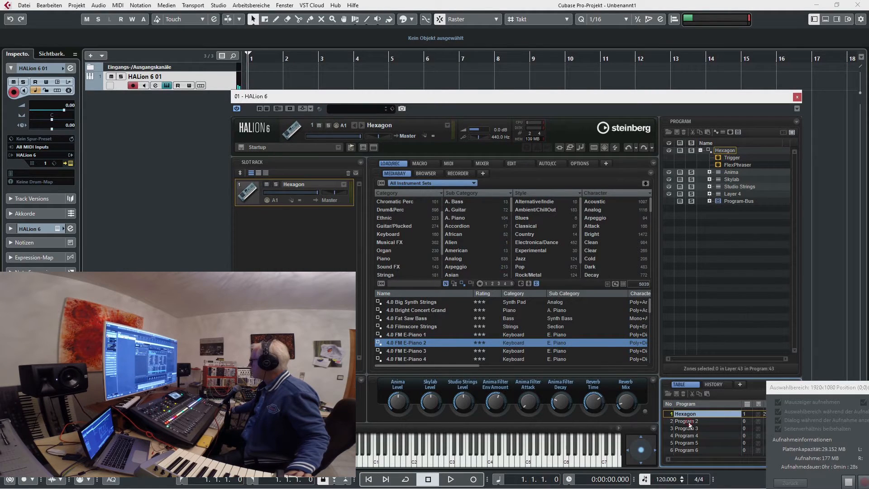
# Load the empty Program 2 from the Program Table into the HALion slot.
pyautogui.click(685, 421)
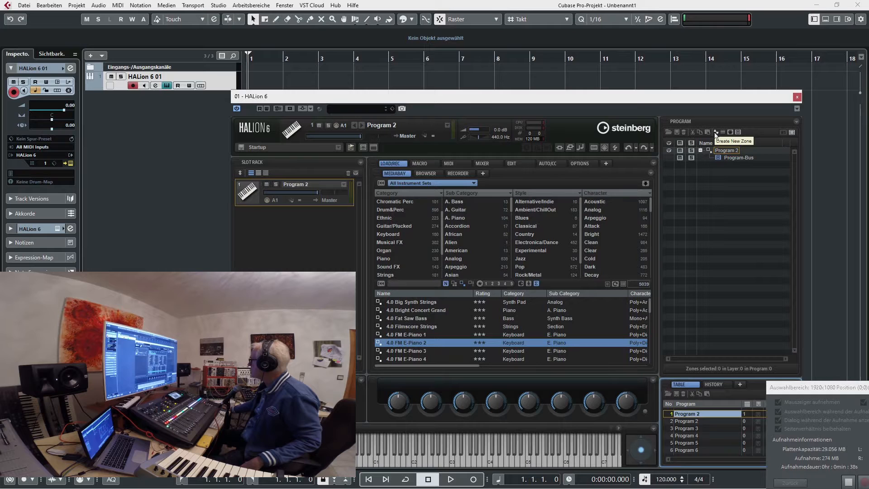
# Add a granular zone, Zone 1, to Program 2.
pyautogui.click(716, 132)
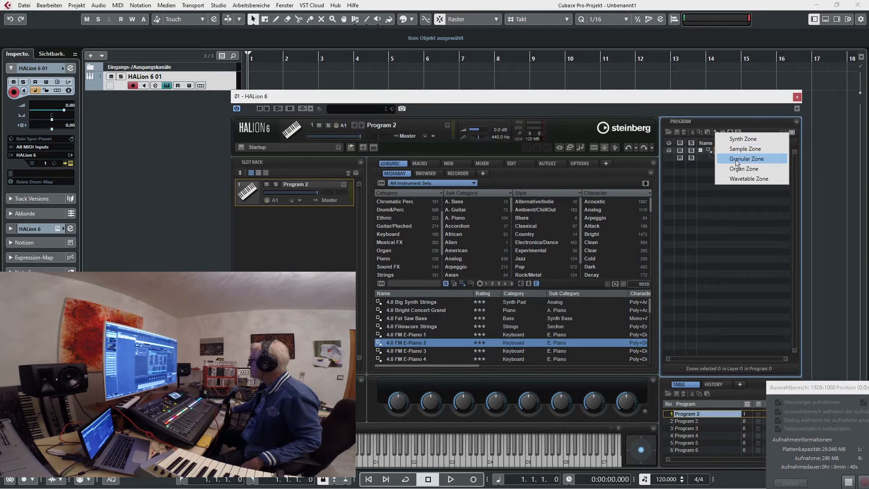
pyautogui.click(748, 159)
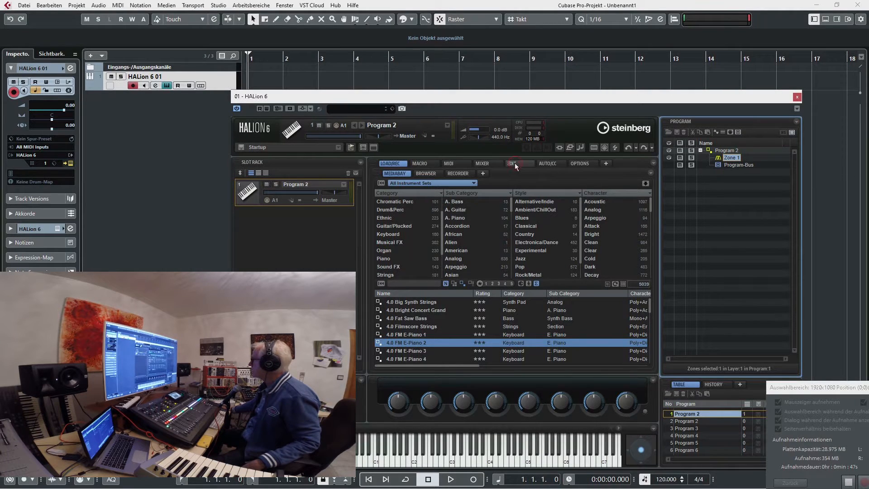
# Load the vocal FX sample FC01_GF_MFX_SOR from the MediaBay into the zone's sample editor.
pyautogui.click(511, 163)
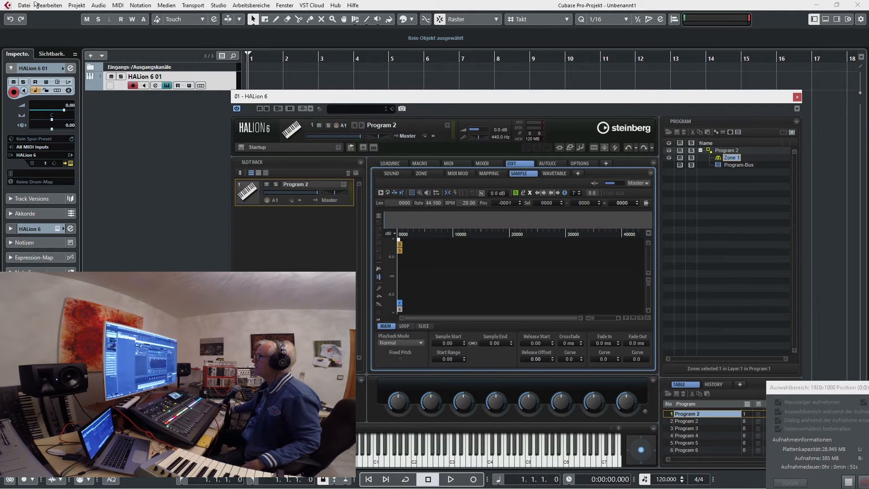
pyautogui.click(168, 4)
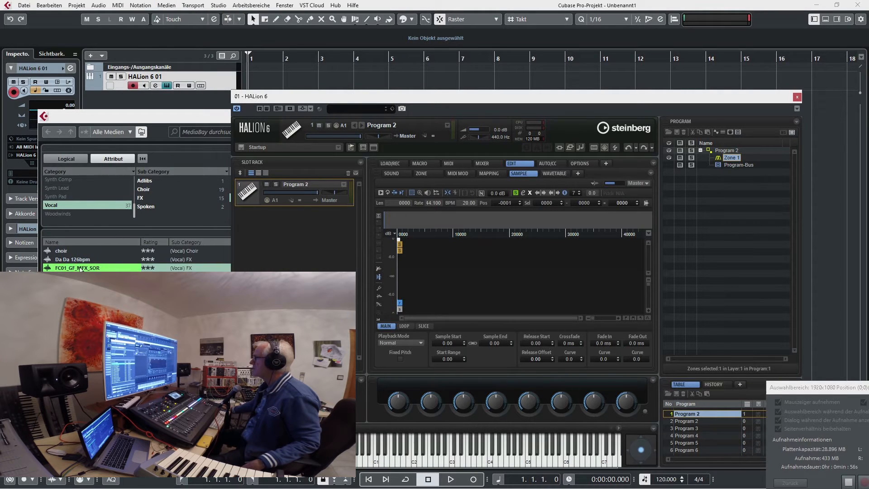
pyautogui.doubleClick(76, 268)
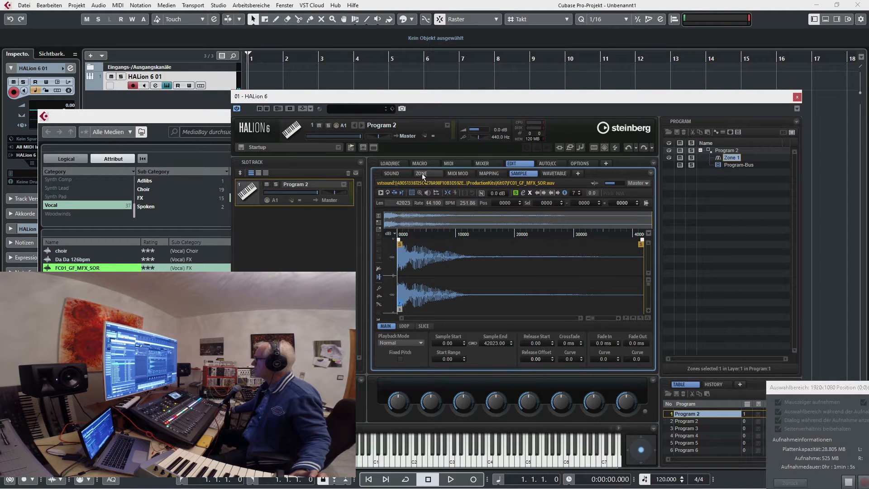
# Show Zone 1's granular parameters in the Zone editor.
pyautogui.click(422, 173)
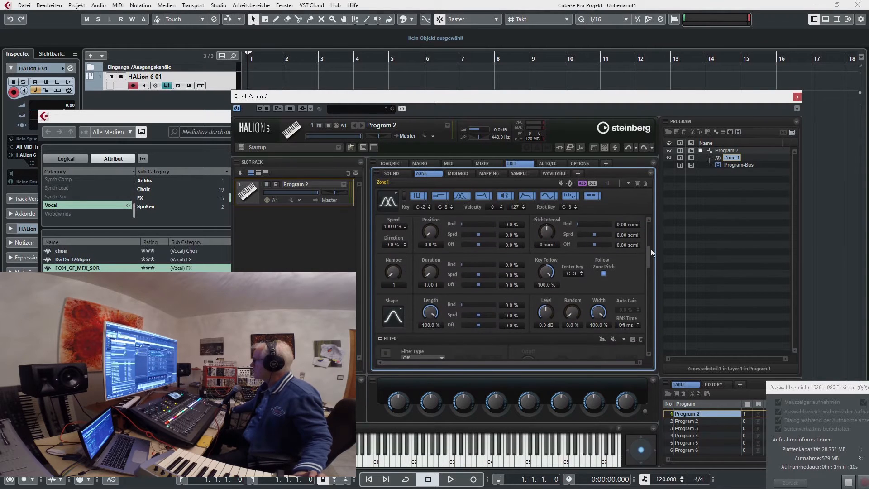
pyautogui.moveTo(430, 272)
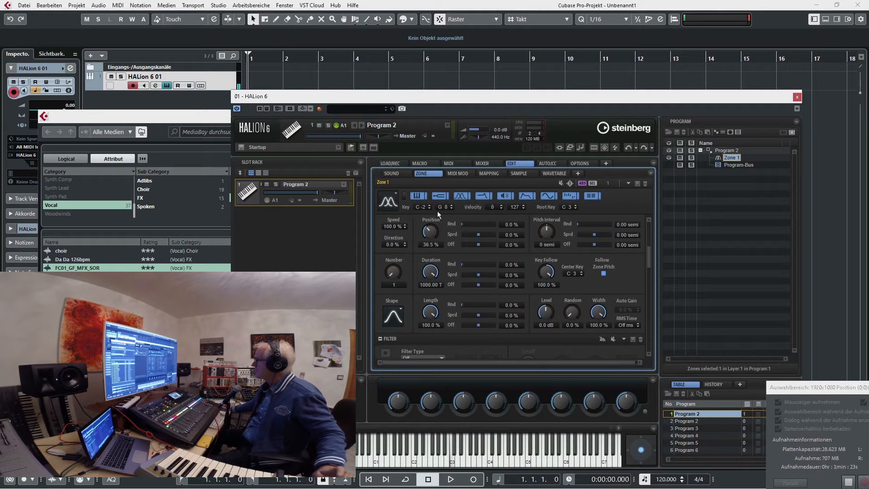
pyautogui.moveTo(432, 232)
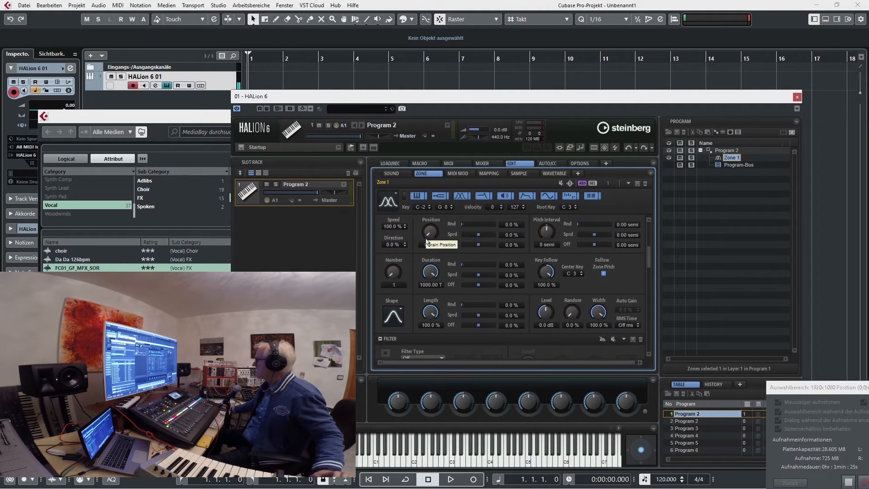
pyautogui.moveTo(393, 271)
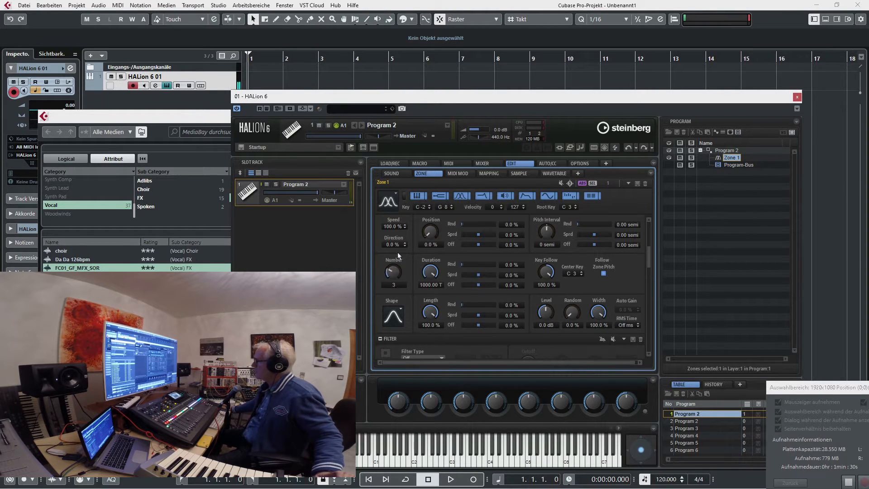
# Set 8 grains with pitch spread 7.75, offset -5.92 semitones and random 8.84.
pyautogui.moveTo(393, 272); pyautogui.dragTo(398, 255)
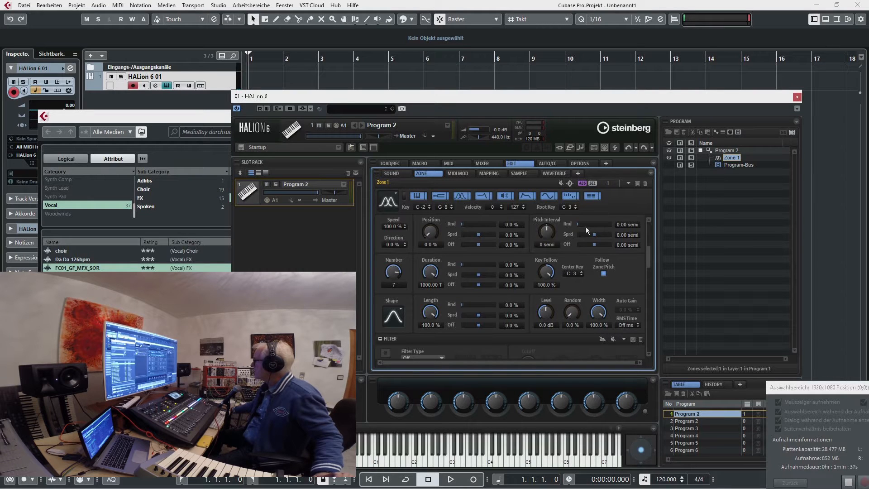
pyautogui.moveTo(596, 234)
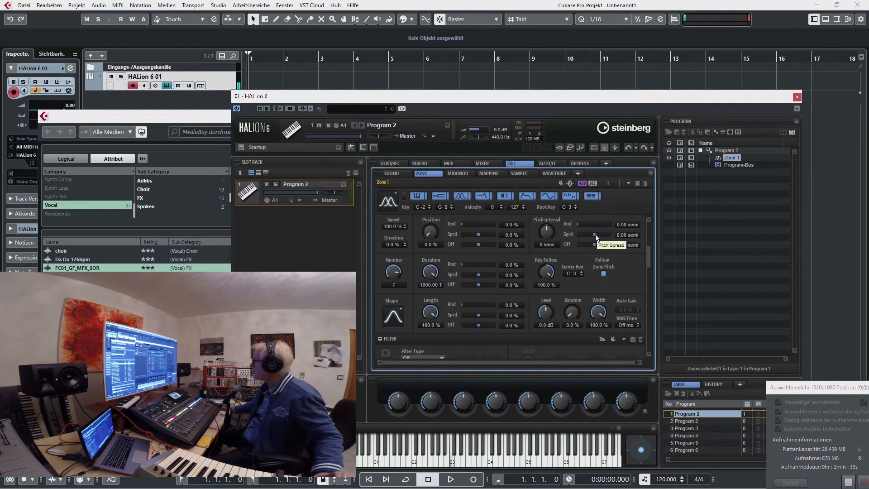
pyautogui.moveTo(582, 234); pyautogui.dragTo(600, 234)
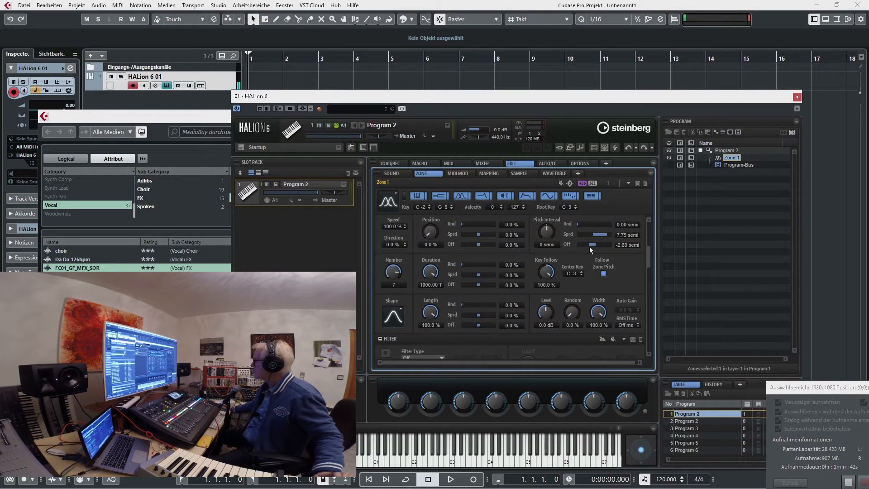
pyautogui.moveTo(593, 244); pyautogui.dragTo(588, 244)
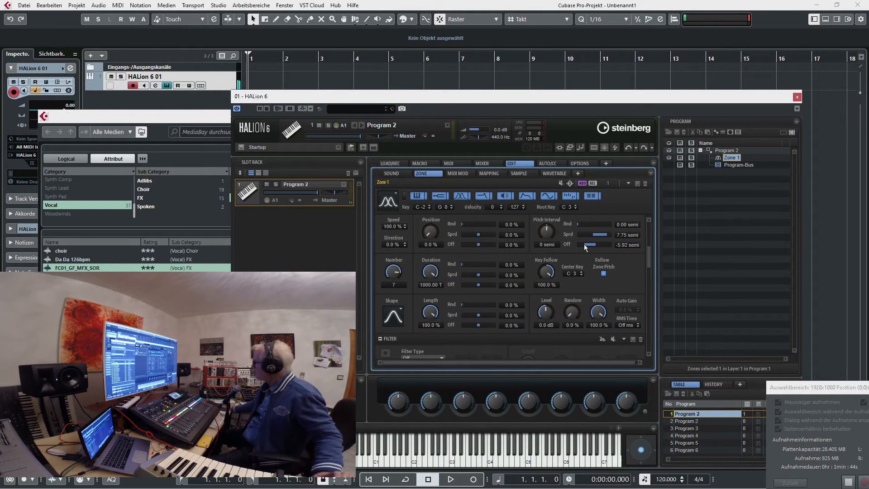
pyautogui.moveTo(546, 270)
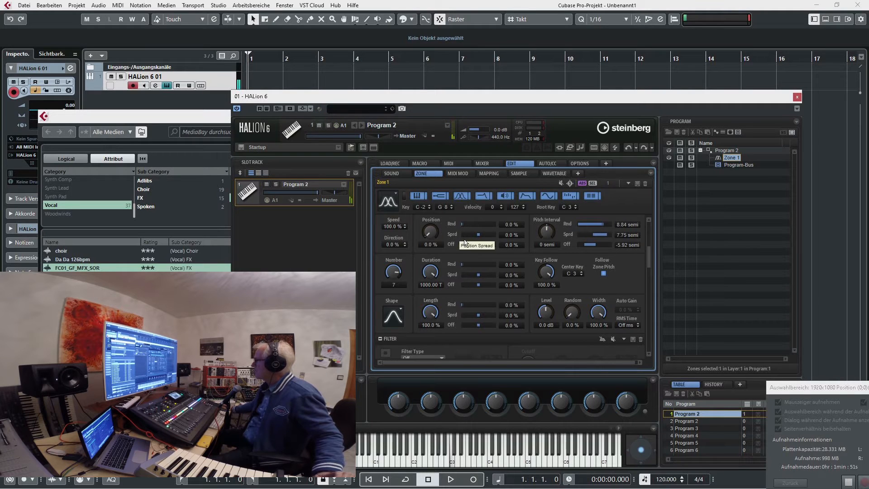
pyautogui.moveTo(534, 234)
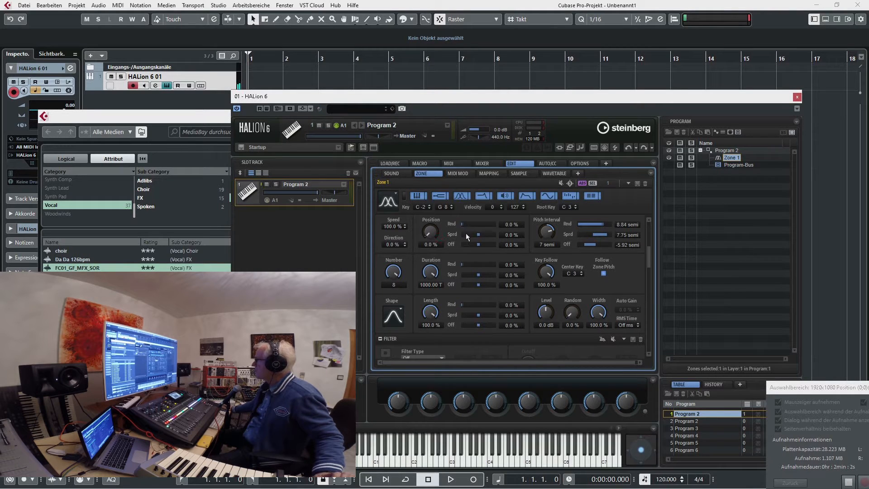
pyautogui.moveTo(471, 234); pyautogui.dragTo(491, 234)
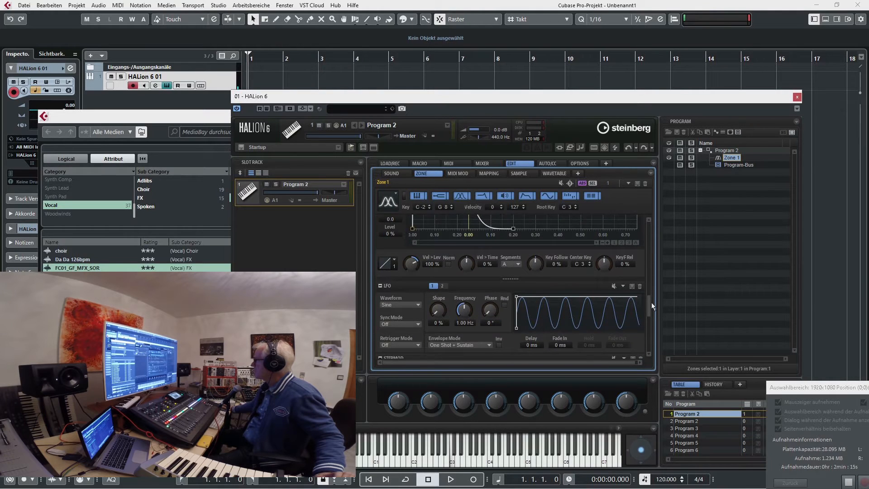
# Assign LFO 1 as the source of modulation matrix row 1.
pyautogui.scroll(-3)
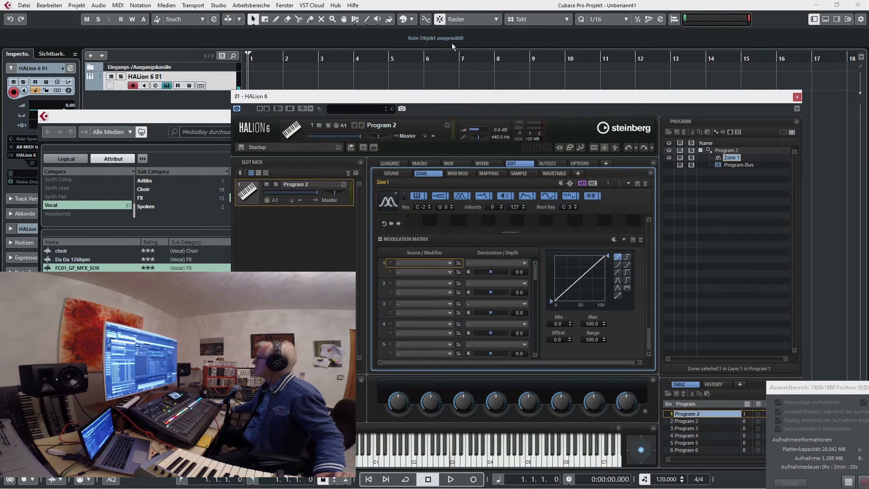
pyautogui.click(421, 263)
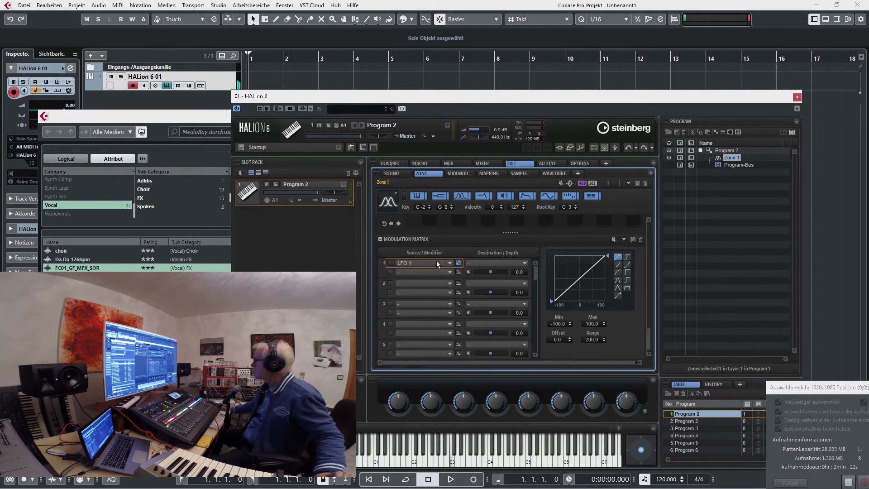
pyautogui.moveTo(610, 237)
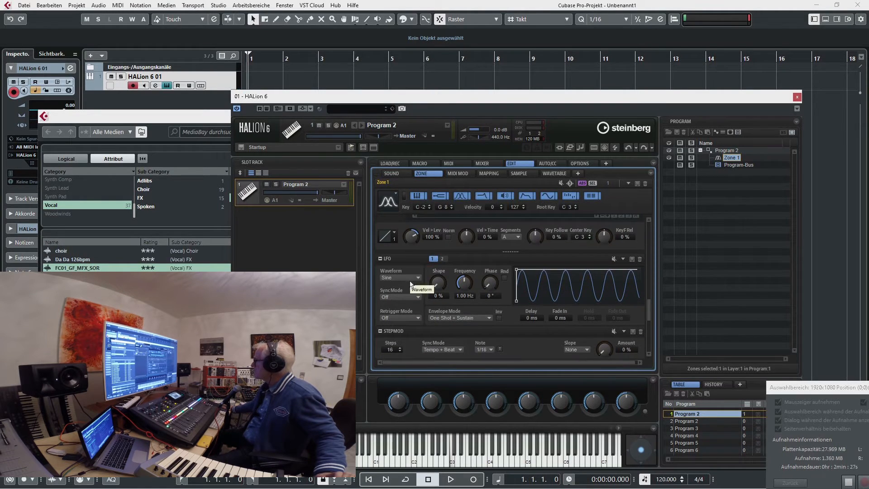
pyautogui.moveTo(475, 279)
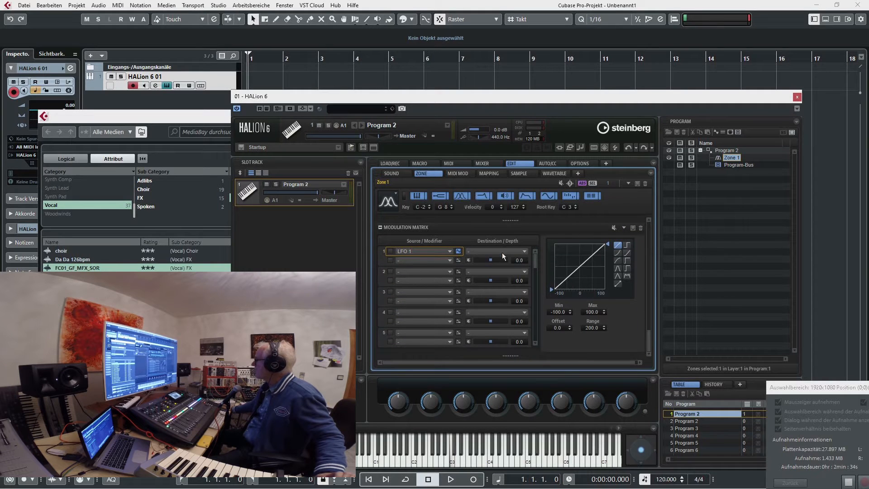
# Route LFO 1 to Grain Duration in row 1 with a depth of 54.4.
pyautogui.click(519, 252)
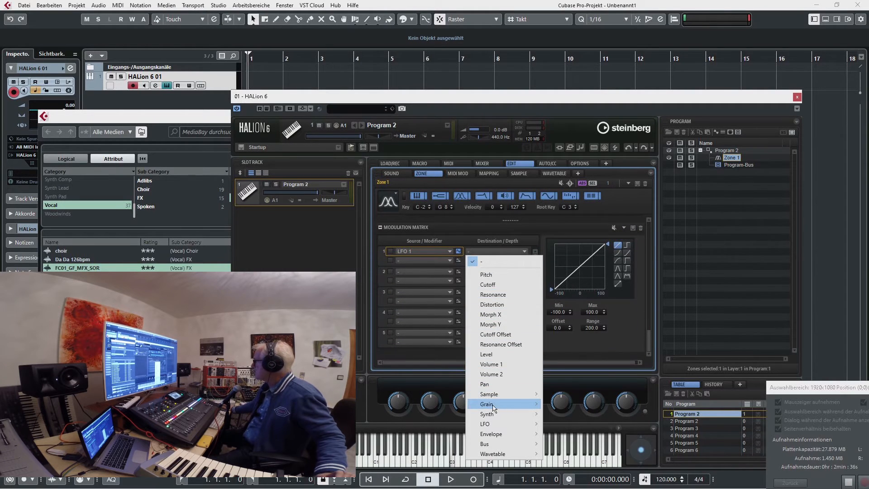
pyautogui.moveTo(487, 403)
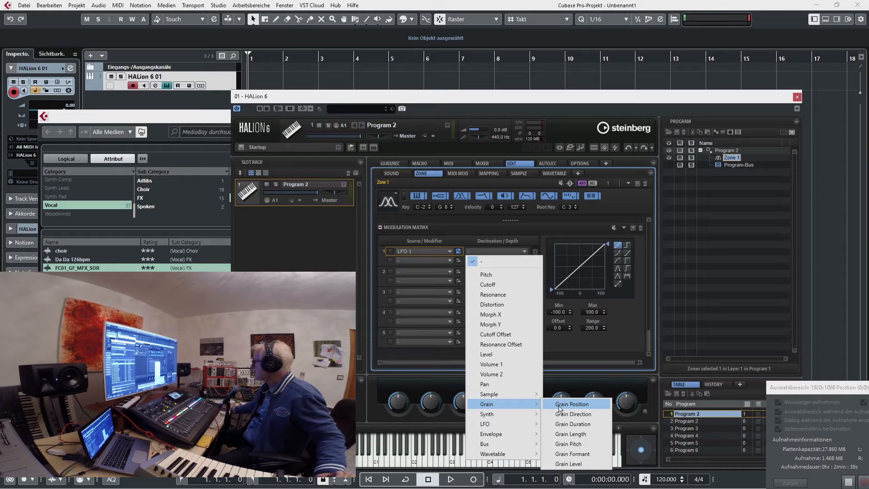
pyautogui.click(572, 424)
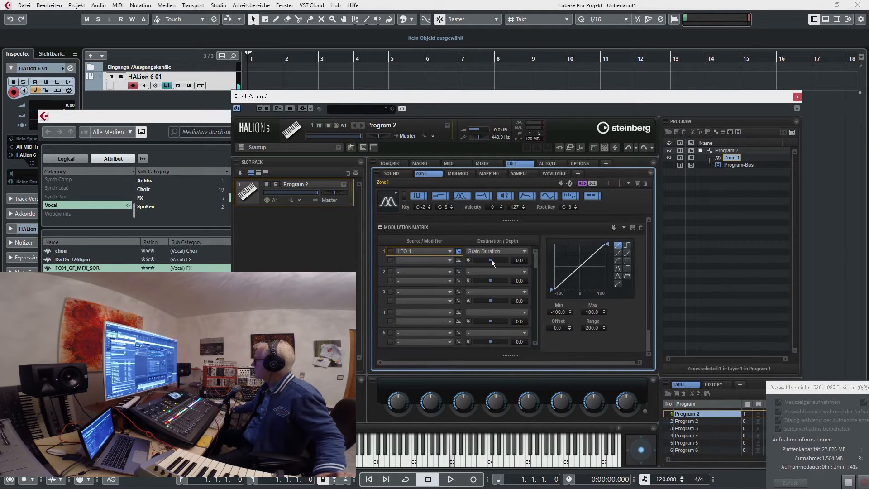
pyautogui.moveTo(469, 262); pyautogui.dragTo(496, 262)
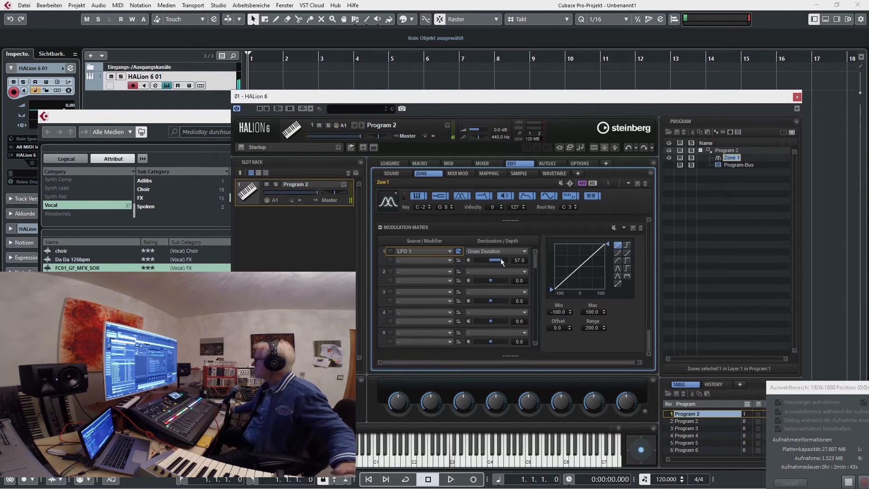
pyautogui.moveTo(491, 261); pyautogui.dragTo(503, 261)
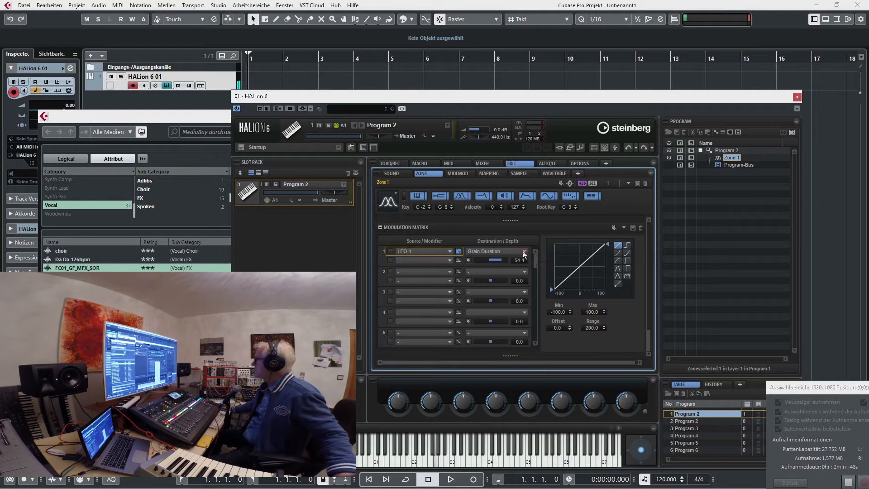
pyautogui.click(521, 251)
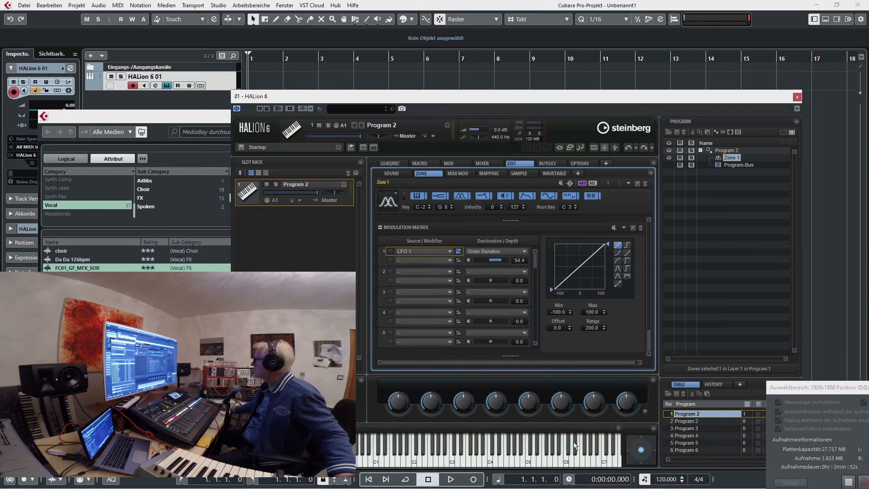
pyautogui.moveTo(504, 260); pyautogui.dragTo(492, 260)
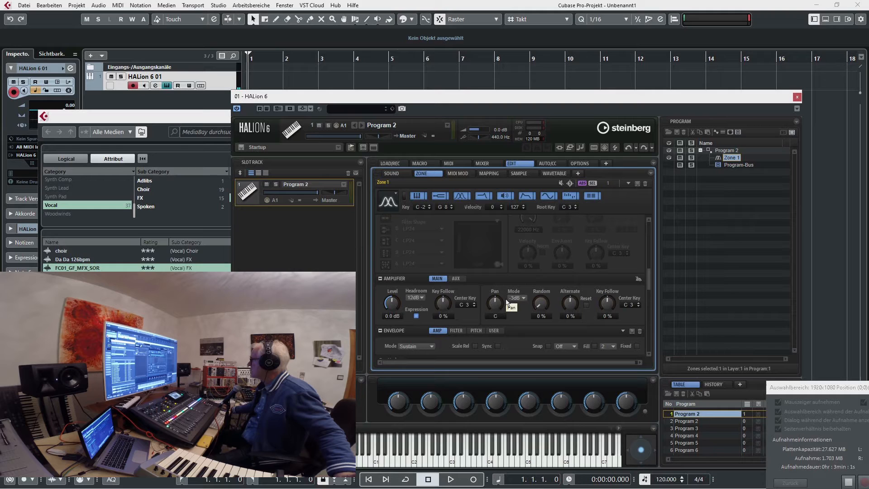
# Set grain duration to 19.05 T with 51.3% random, 64.6% spread and -64.6% offset.
pyautogui.moveTo(495, 304); pyautogui.dragTo(494, 294)
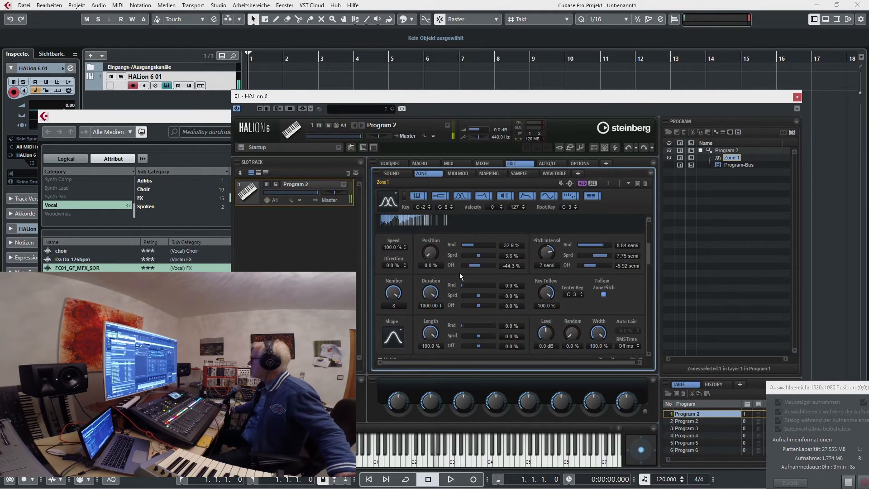
pyautogui.moveTo(434, 251)
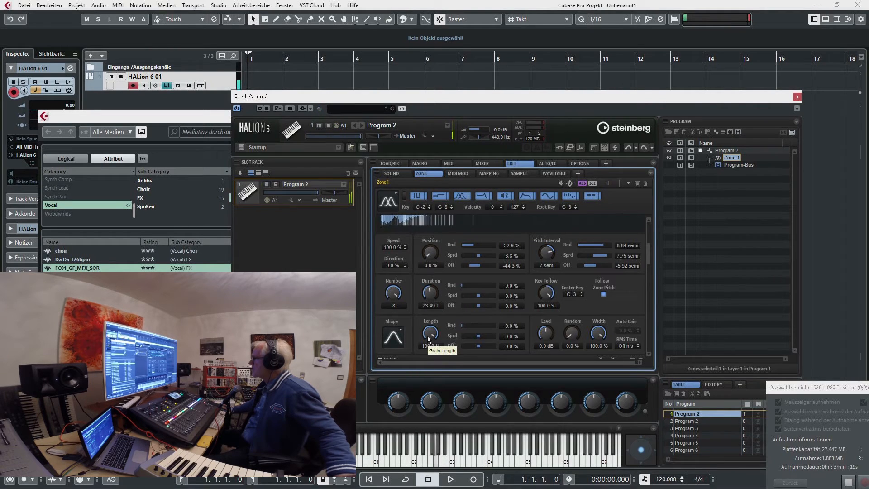
pyautogui.moveTo(469, 295); pyautogui.dragTo(489, 295)
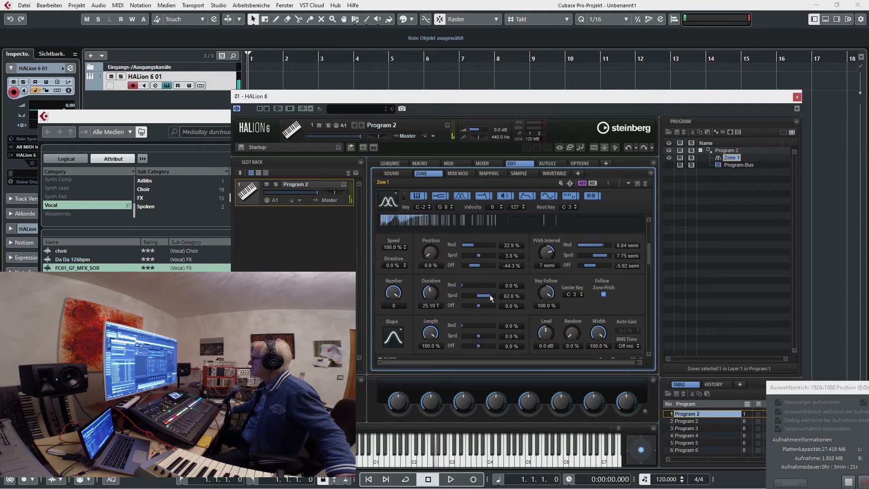
pyautogui.moveTo(478, 305); pyautogui.dragTo(471, 305)
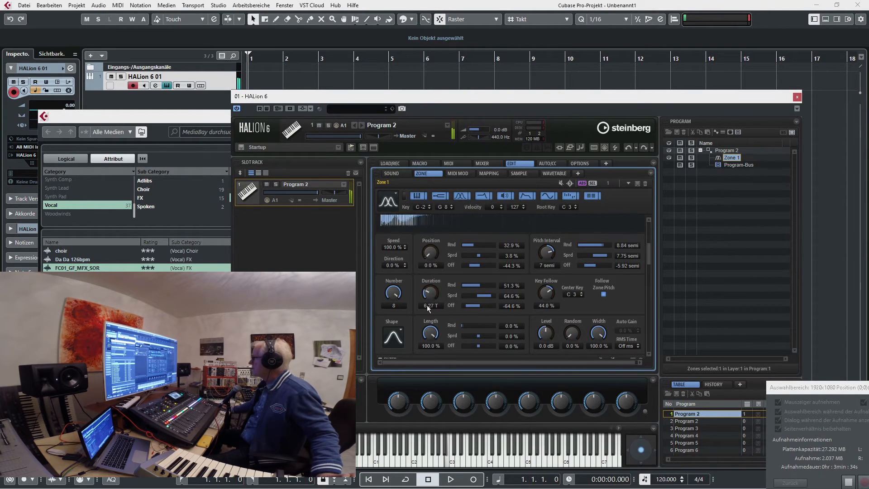
pyautogui.moveTo(430, 292); pyautogui.dragTo(438, 277)
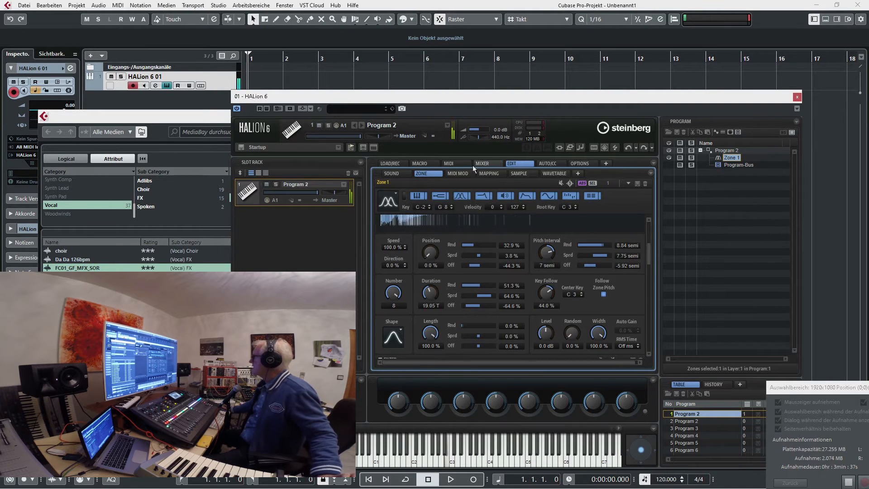
# Load a MultiDelay into the program bus's first insert slot with 34% feedback.
pyautogui.click(486, 163)
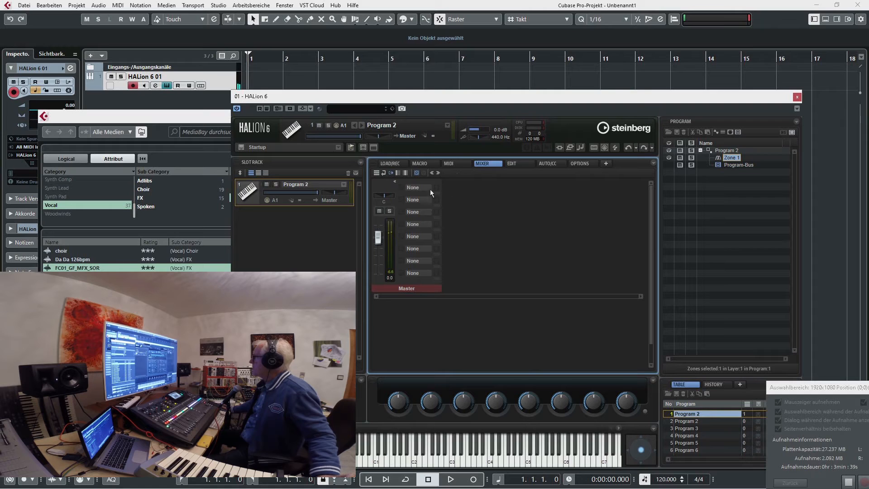
pyautogui.click(412, 186)
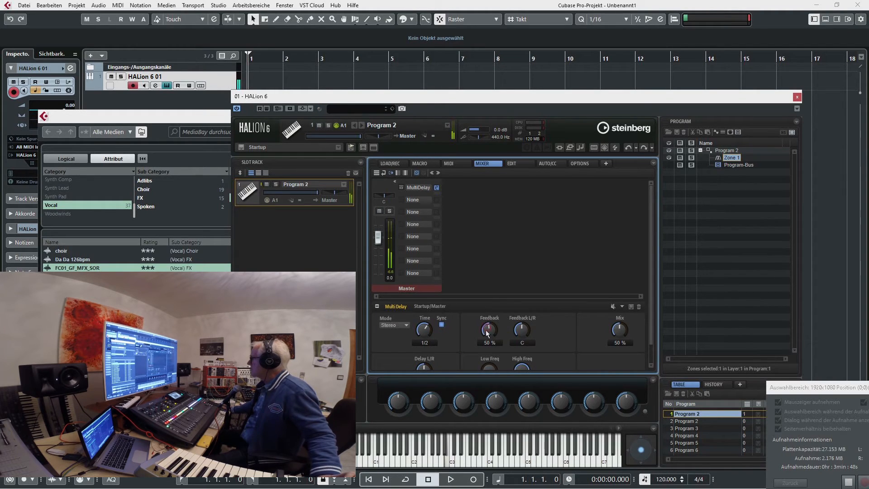
pyautogui.moveTo(489, 330); pyautogui.dragTo(489, 341)
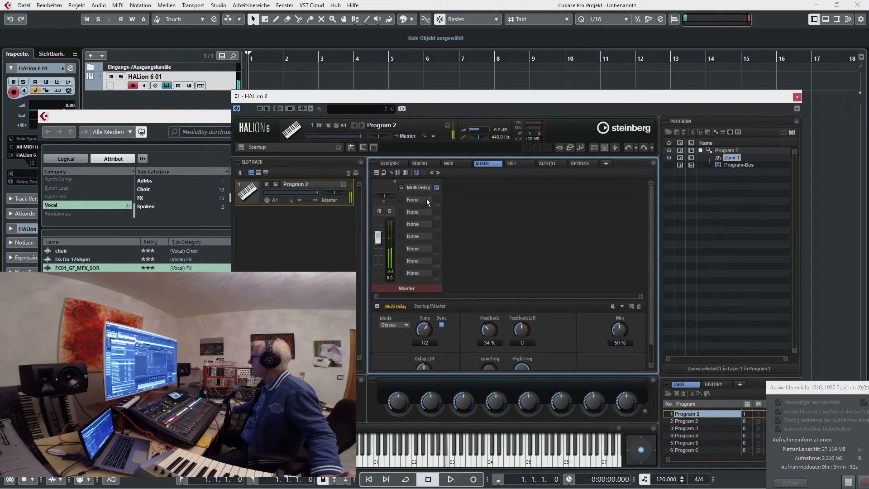
pyautogui.click(413, 212)
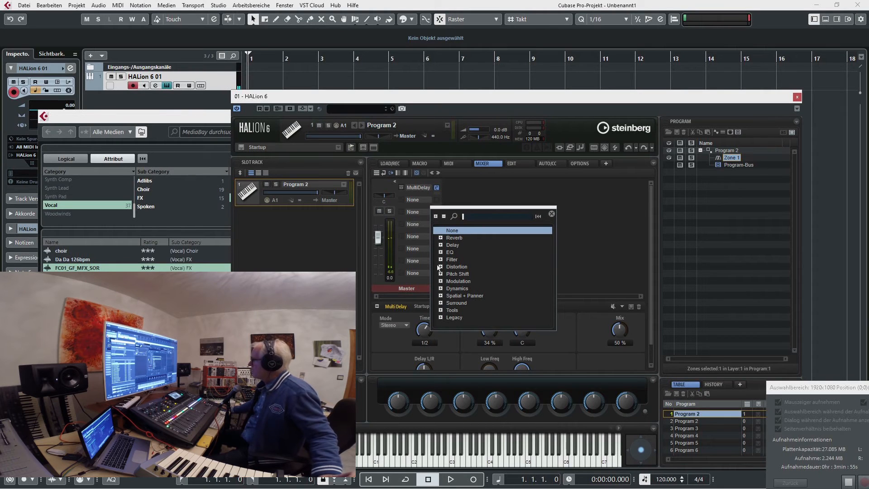
pyautogui.click(441, 281)
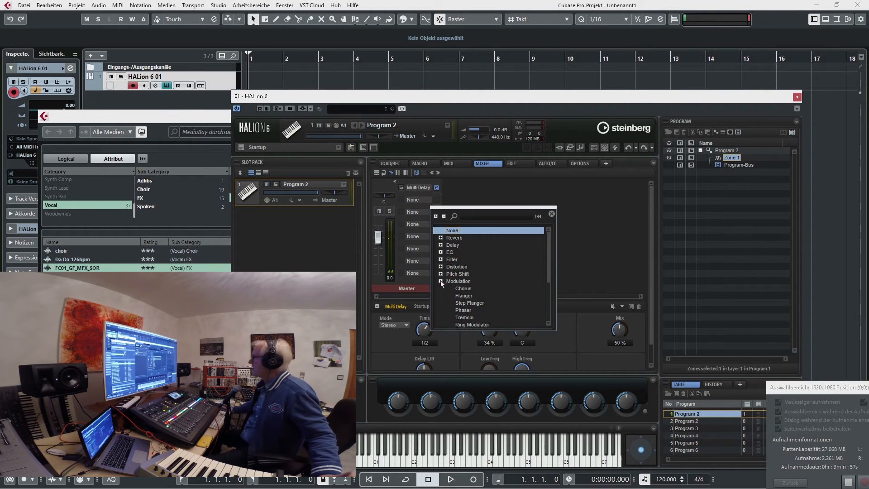
pyautogui.moveTo(476, 297)
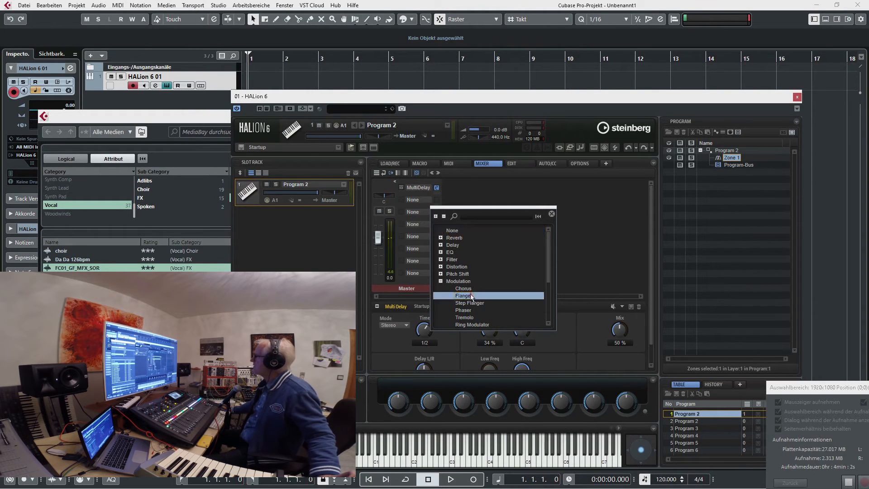
# Add a Flanger to insert slot 2 and REverence to slot 3.
pyautogui.click(462, 296)
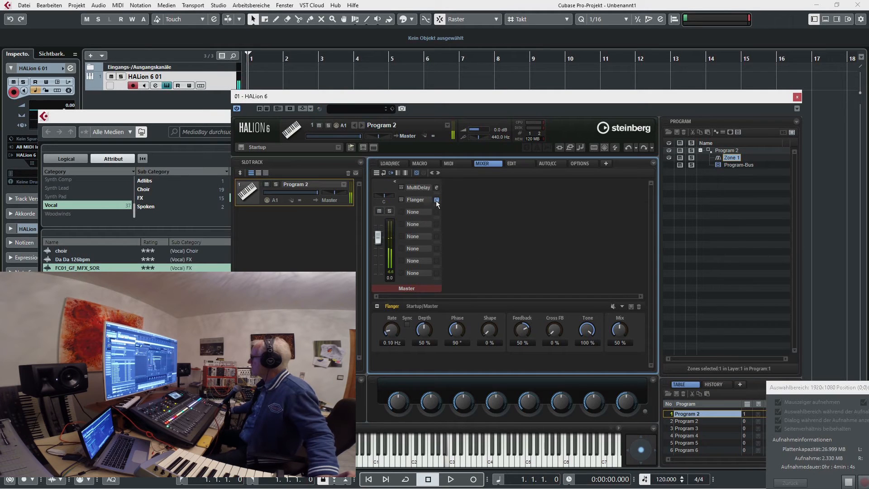
pyautogui.moveTo(436, 200)
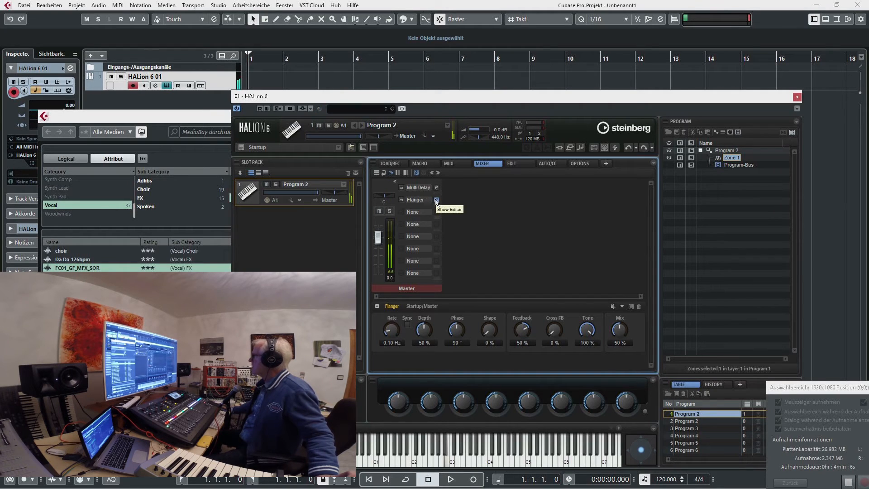
pyautogui.click(413, 211)
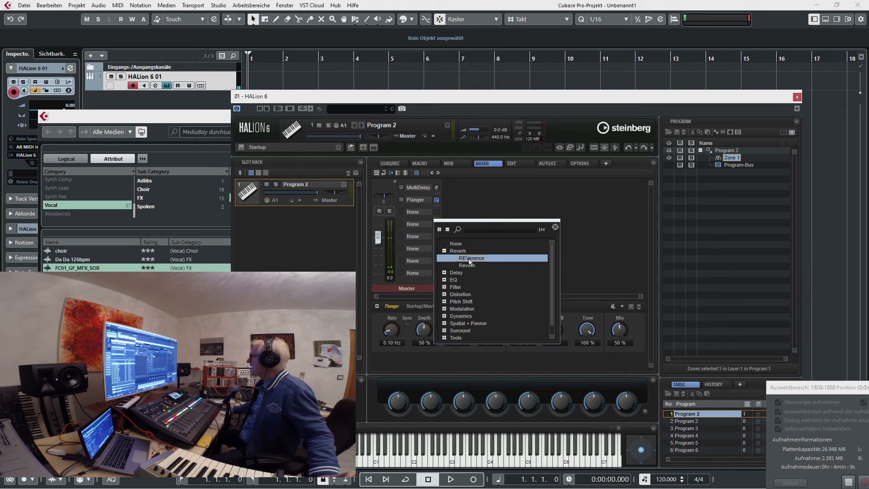
pyautogui.click(471, 258)
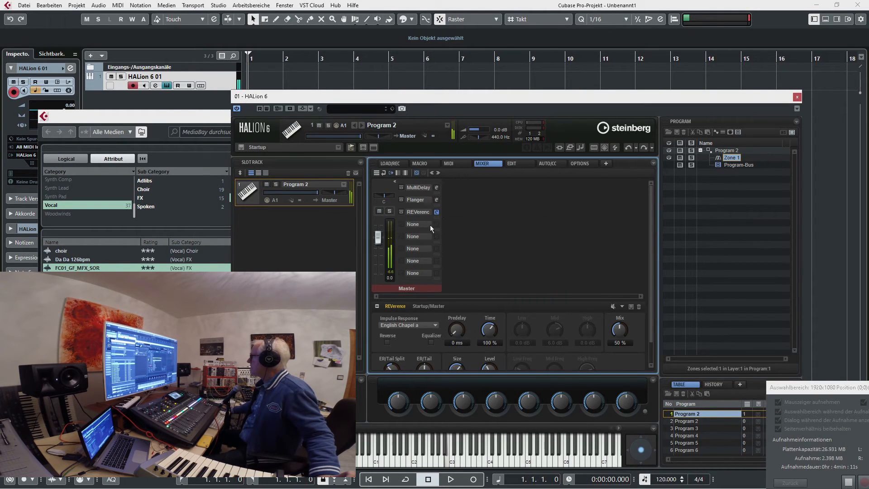
pyautogui.click(413, 224)
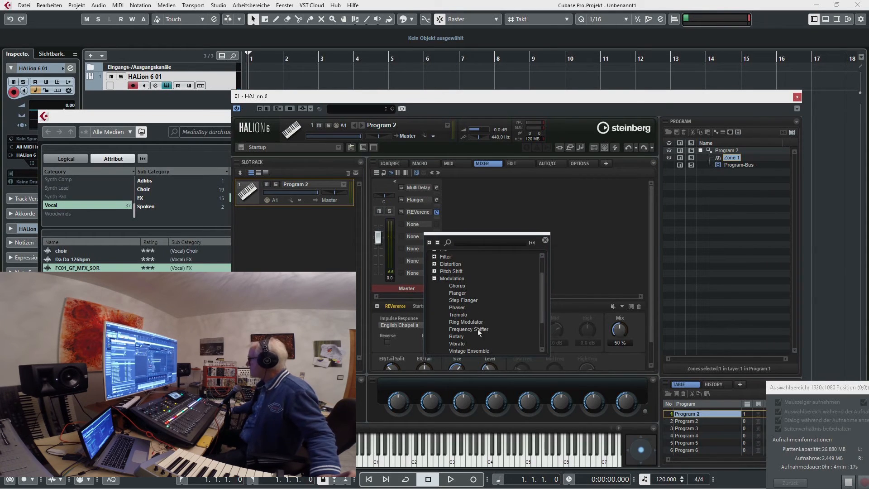
# Put a Frequency Shifter in insert slot 4: -696 Hz shift, 5521 Hz mod, 42% feedback, 6 notches.
pyautogui.click(468, 328)
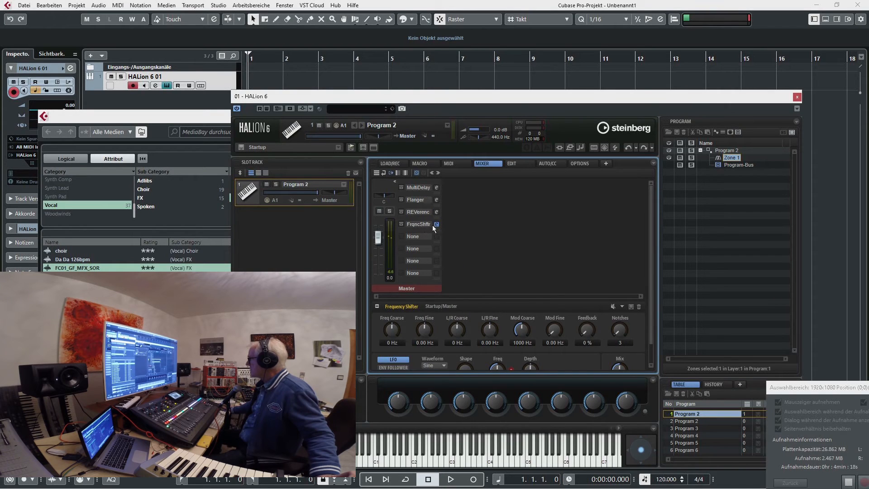
pyautogui.moveTo(449, 286)
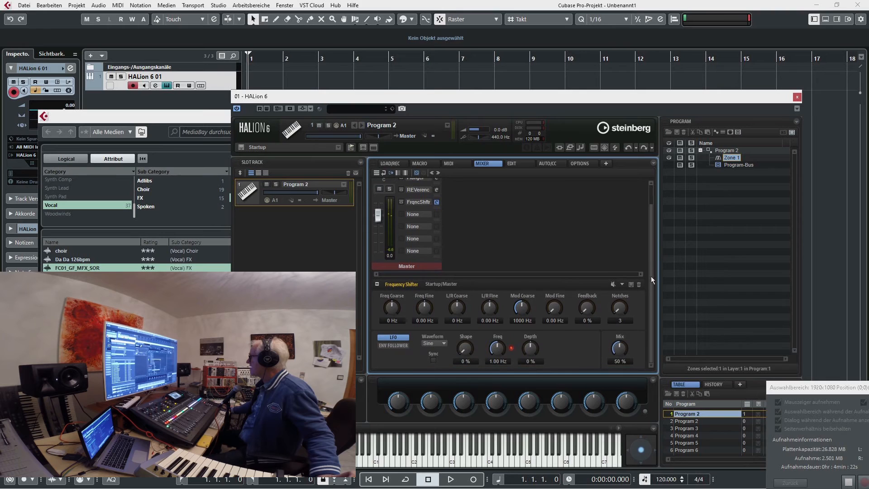
pyautogui.moveTo(392, 308); pyautogui.dragTo(392, 297)
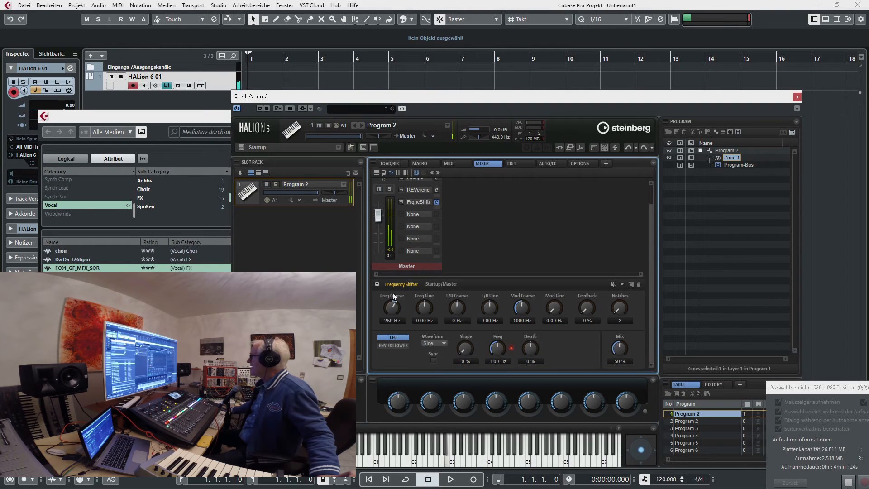
pyautogui.moveTo(457, 305); pyautogui.dragTo(457, 316)
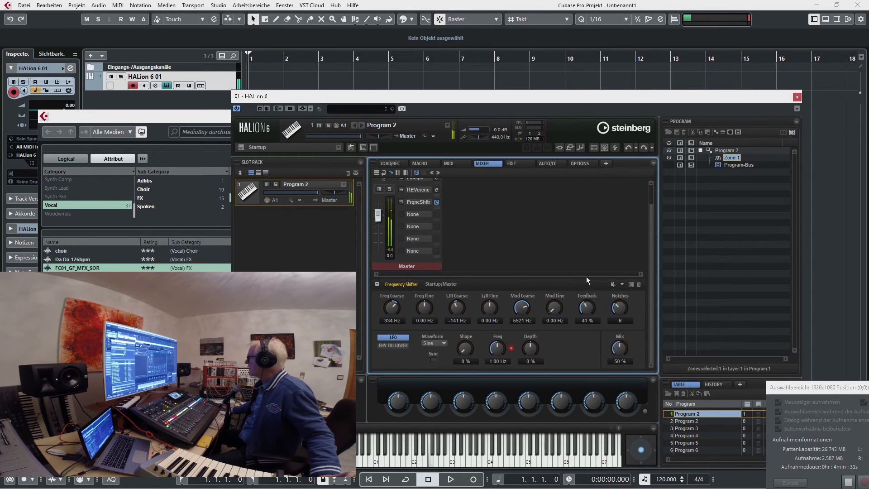
pyautogui.moveTo(391, 307); pyautogui.dragTo(380, 346)
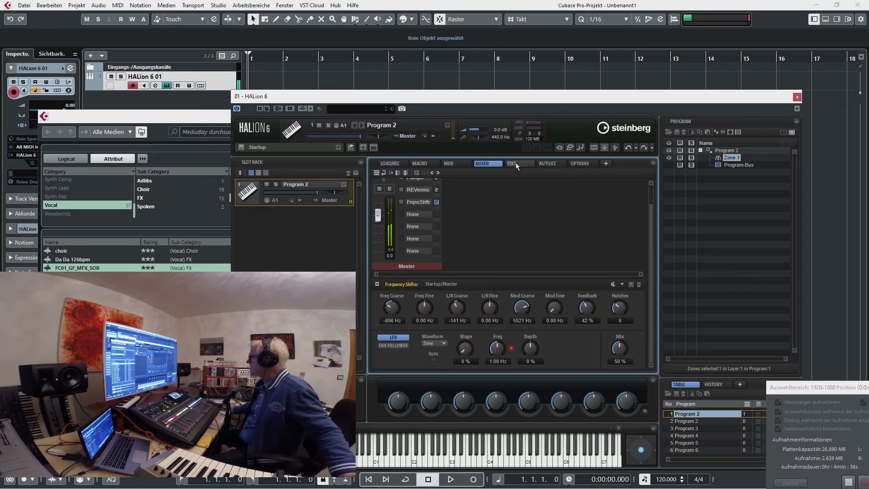
# On the zone's edit page, route LFO 2 to Grain Duration at depth 49.4 in matrix row 2.
pyautogui.click(517, 163)
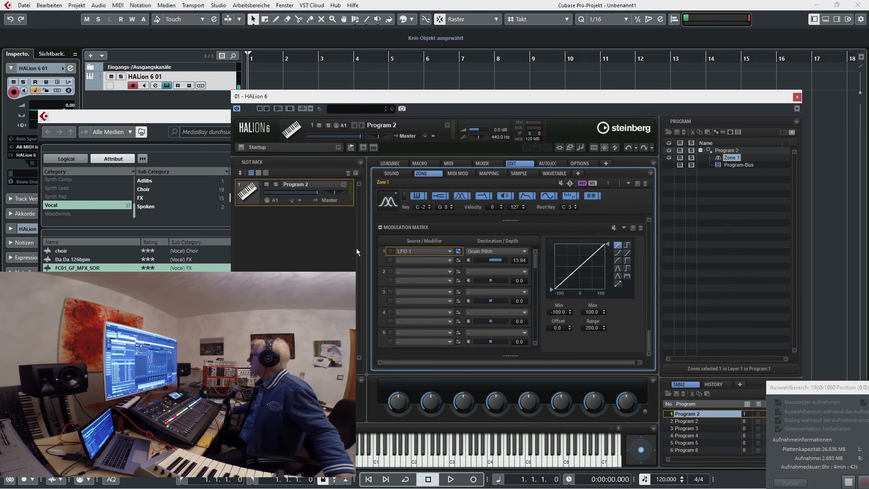
pyautogui.click(421, 251)
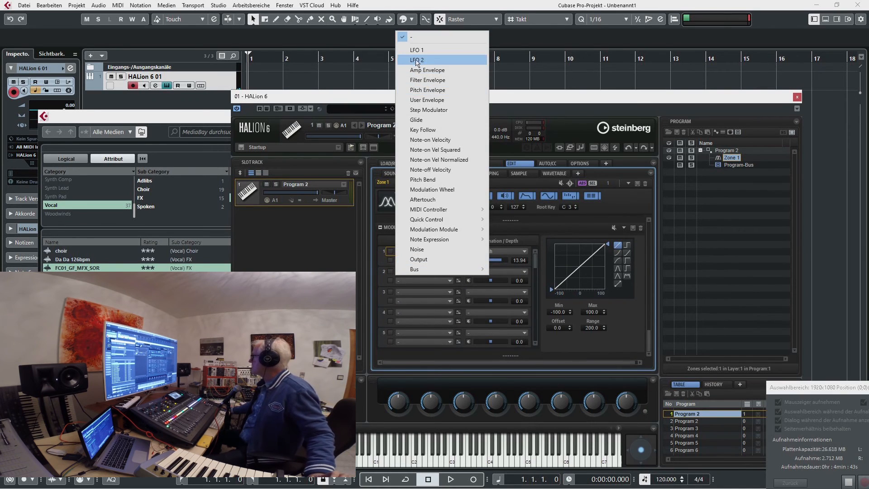
pyautogui.click(416, 60)
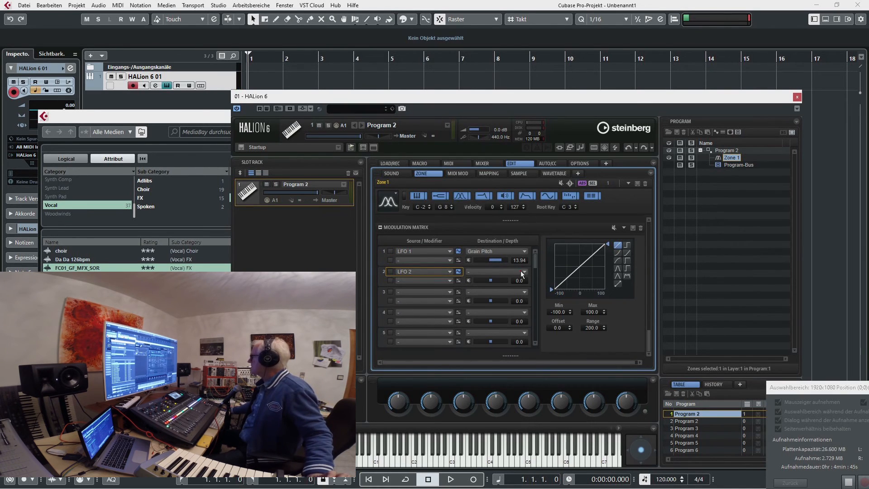
pyautogui.click(521, 273)
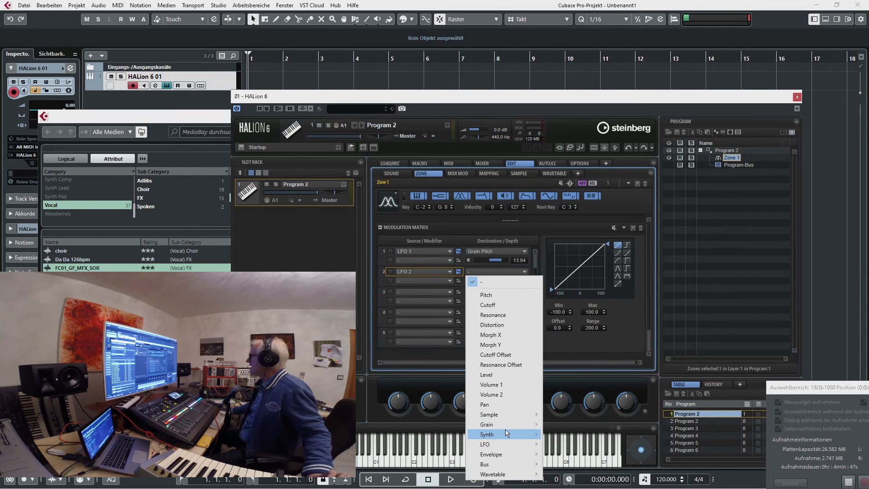
pyautogui.moveTo(487, 424)
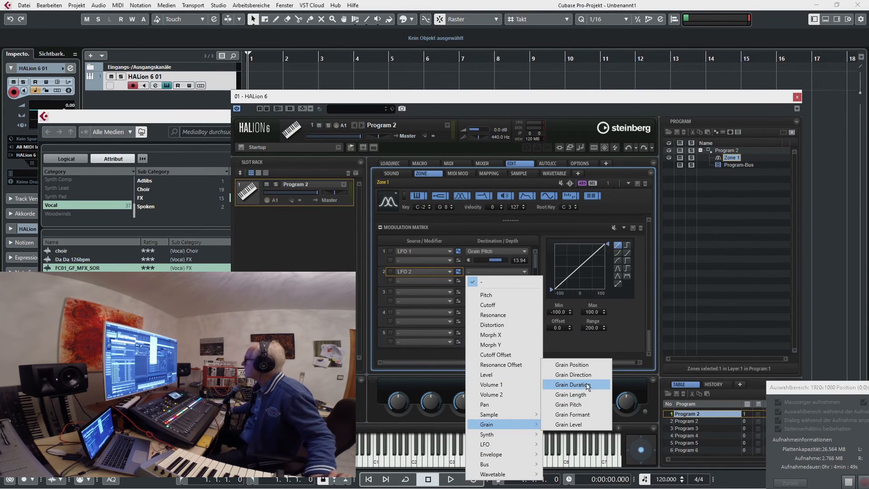
pyautogui.click(574, 385)
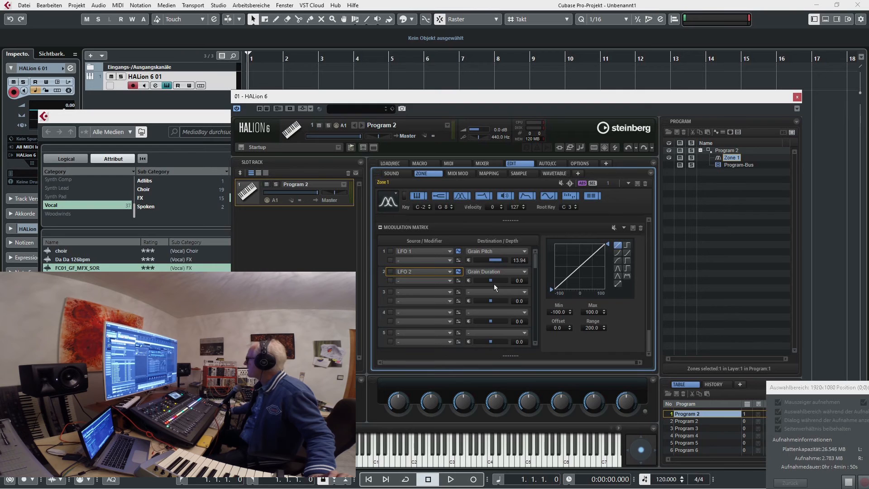
pyautogui.moveTo(471, 279); pyautogui.dragTo(499, 280)
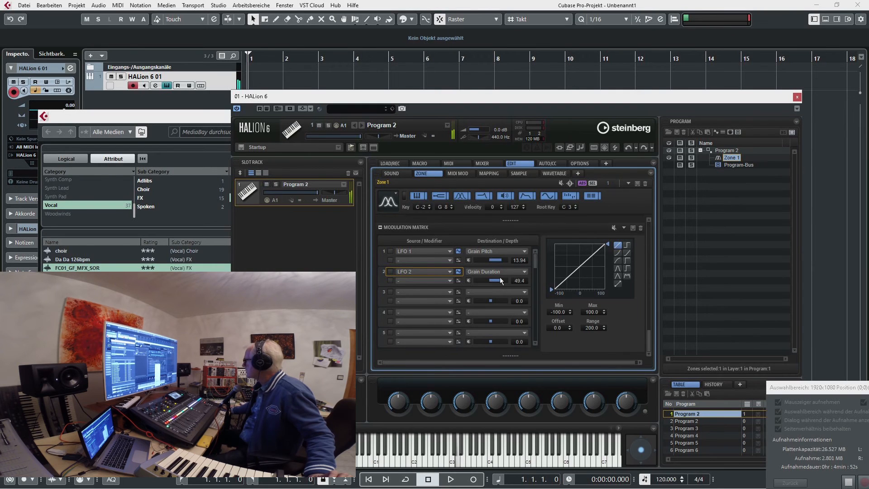
pyautogui.moveTo(496, 281)
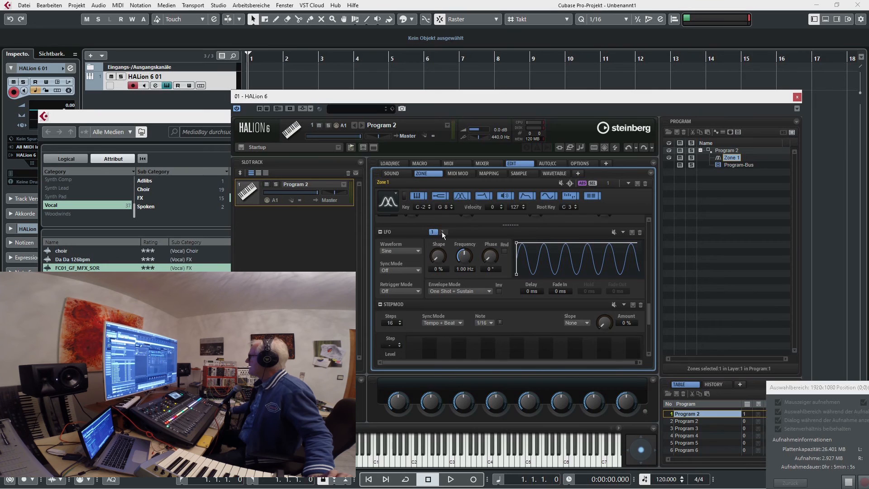
# Switch LFO 2 to the S & H 1 waveform and tune its frequency to 0.63 Hz.
pyautogui.click(402, 251)
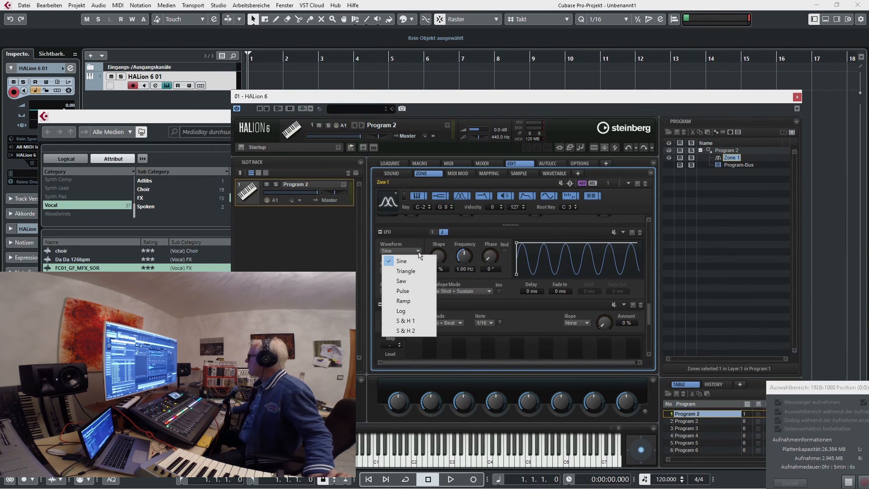
pyautogui.click(405, 321)
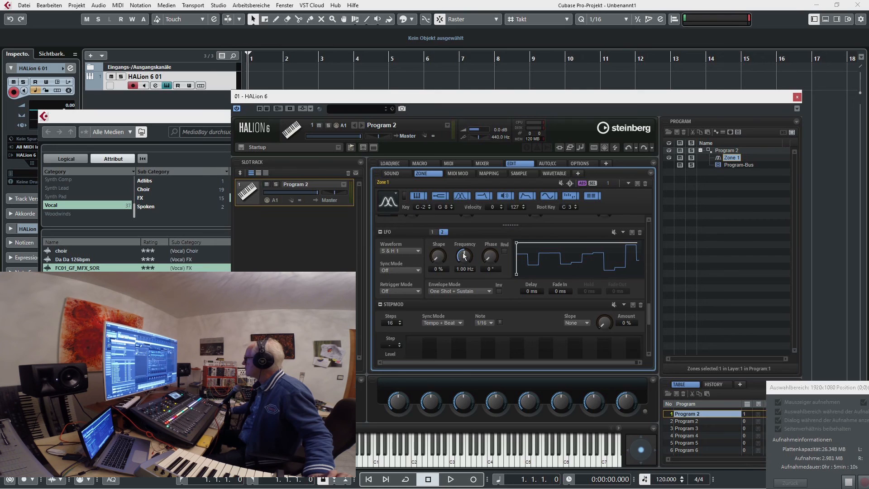
pyautogui.moveTo(464, 257); pyautogui.dragTo(454, 269)
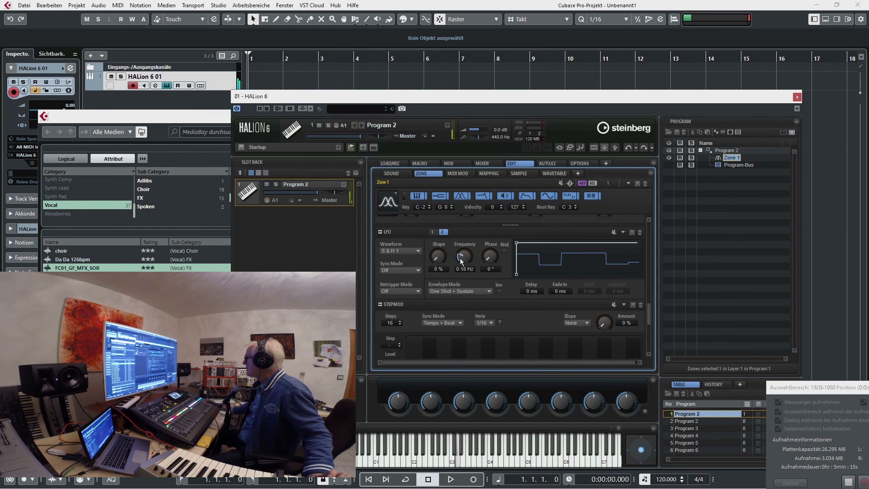
pyautogui.moveTo(464, 256); pyautogui.dragTo(464, 247)
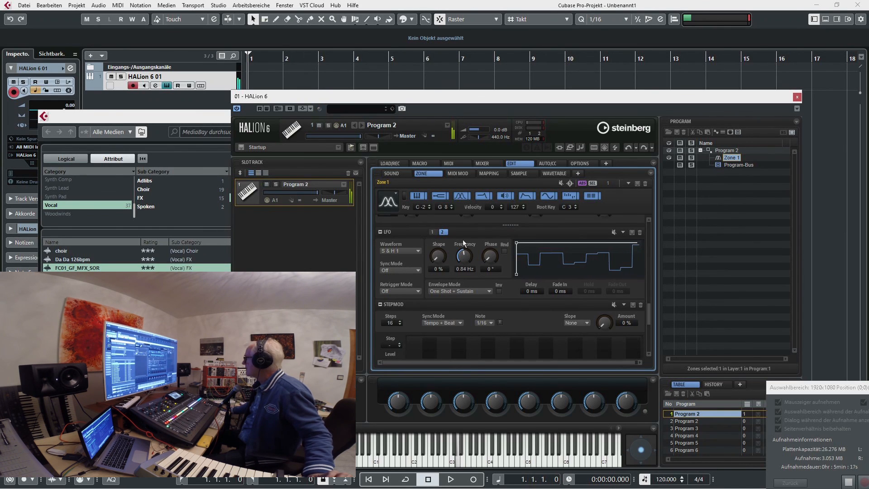
pyautogui.moveTo(465, 255); pyautogui.dragTo(465, 261)
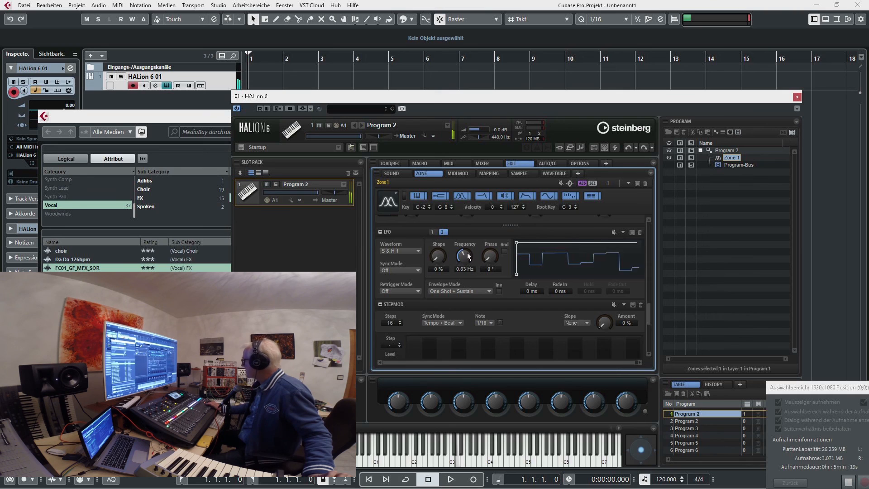